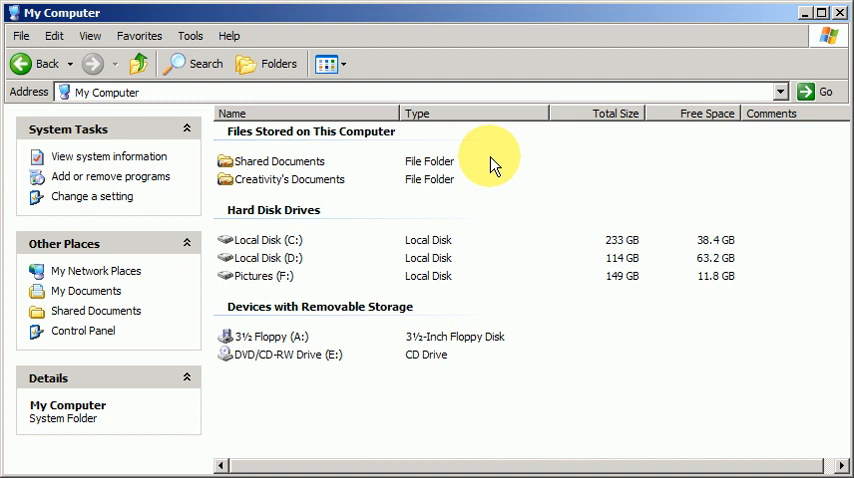
mouse_move(372, 252)
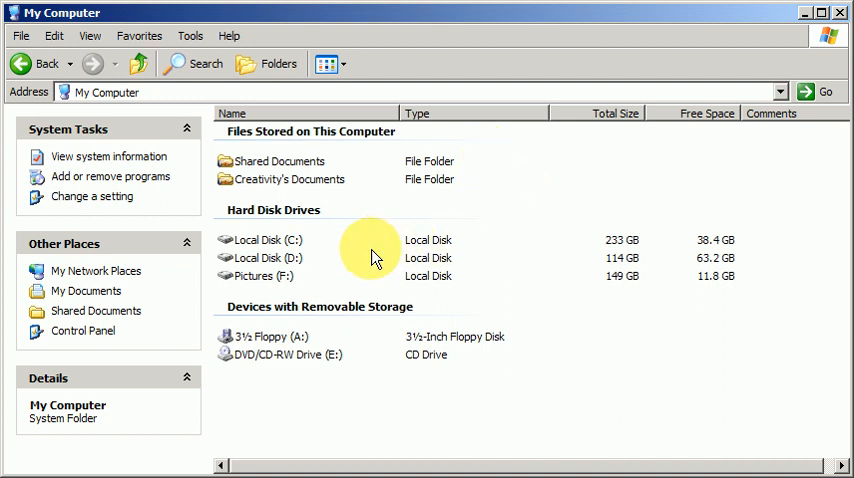
- Go from My Computer into Local Disk (C:) and Program Files, scrolled to the CamStudio folders
click(264, 240)
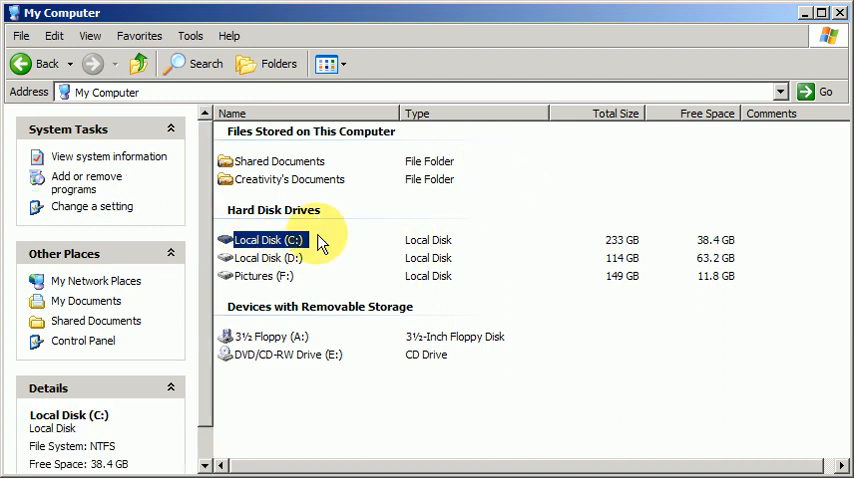
double_click(268, 240)
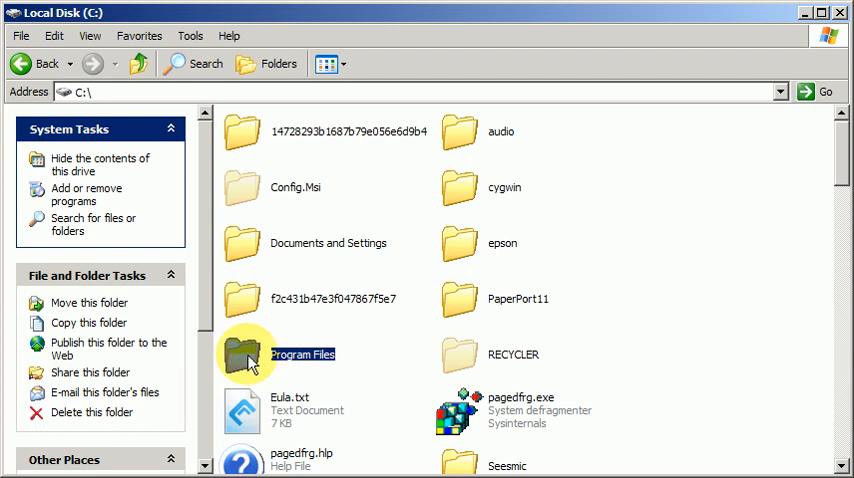
mouse_move(358, 356)
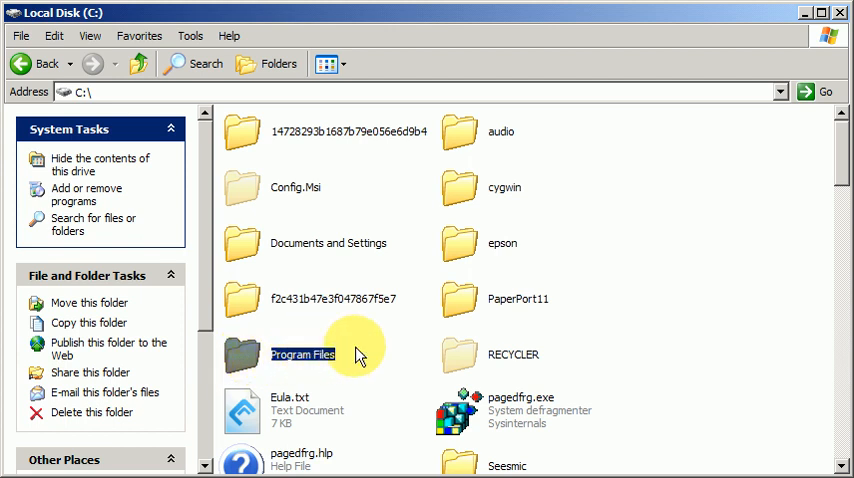
click(360, 344)
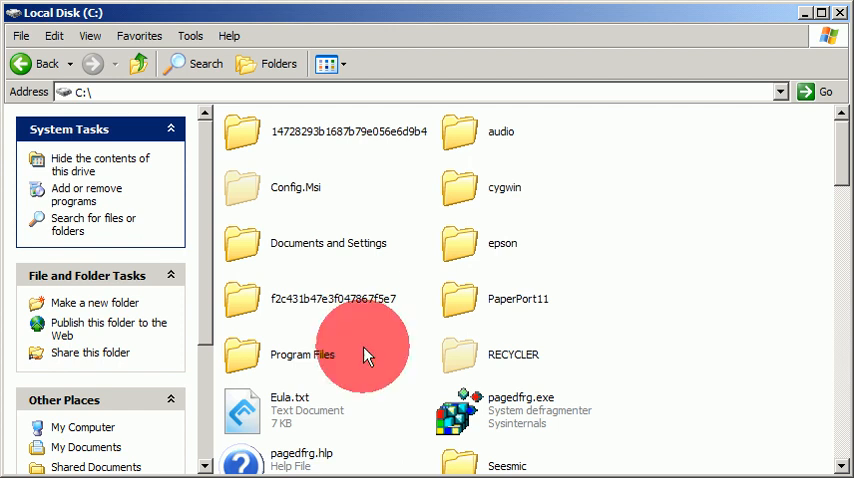
right_click(362, 350)
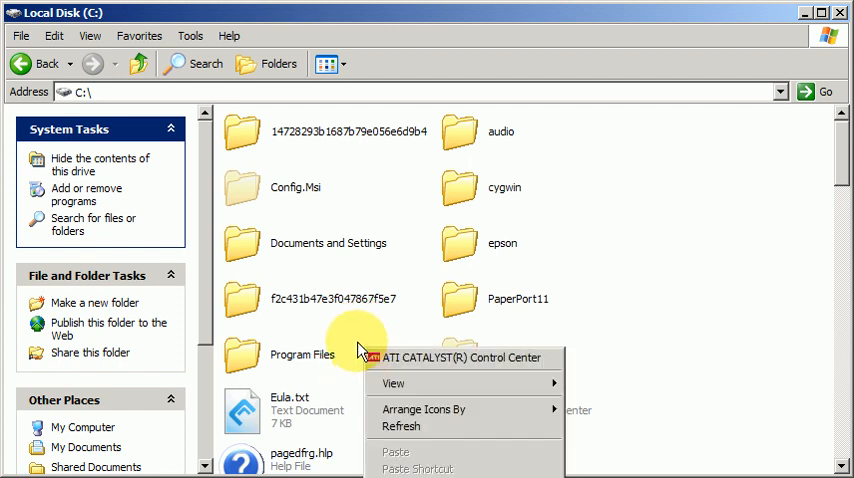
double_click(300, 354)
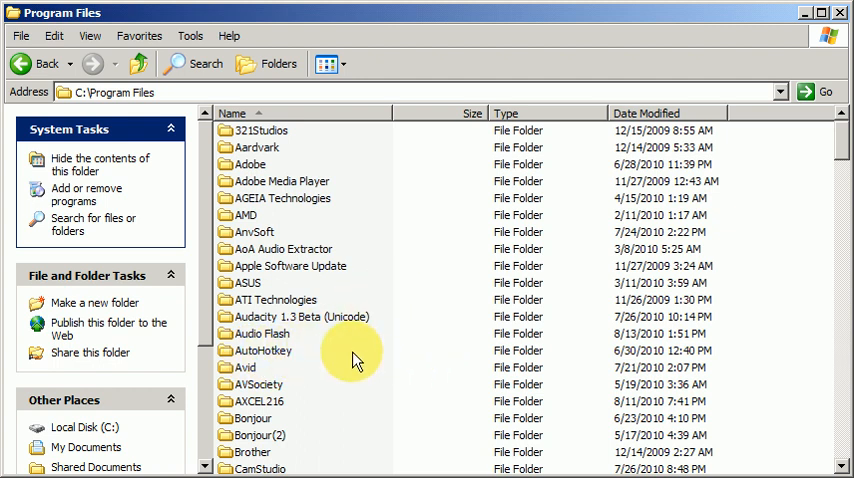
scroll(down, 3)
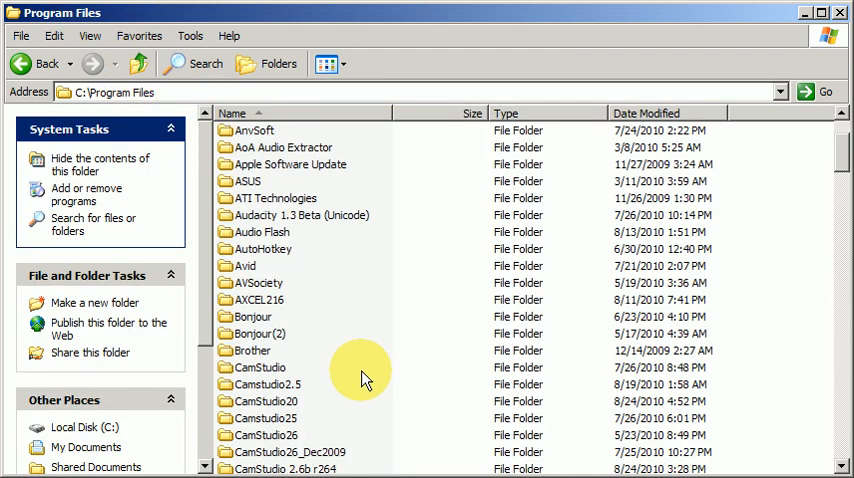
- Copy the help_files and helpProducer_files folders from inside the CamStudio folder
double_click(258, 368)
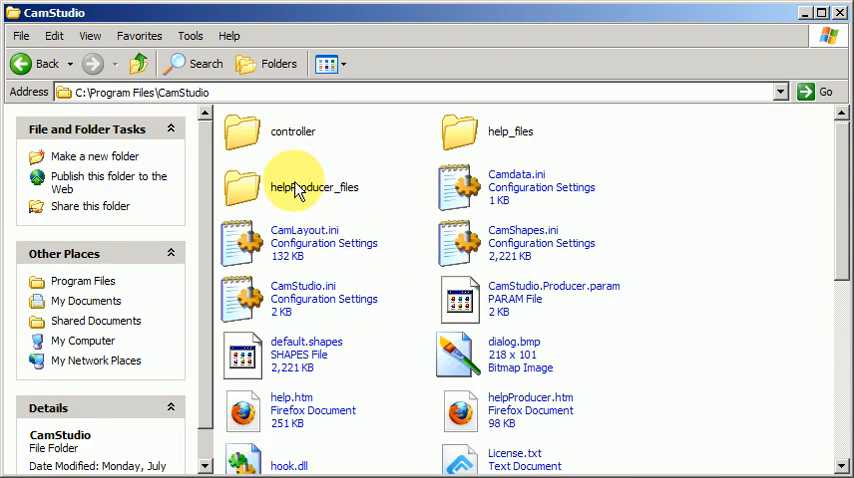
mouse_move(460, 132)
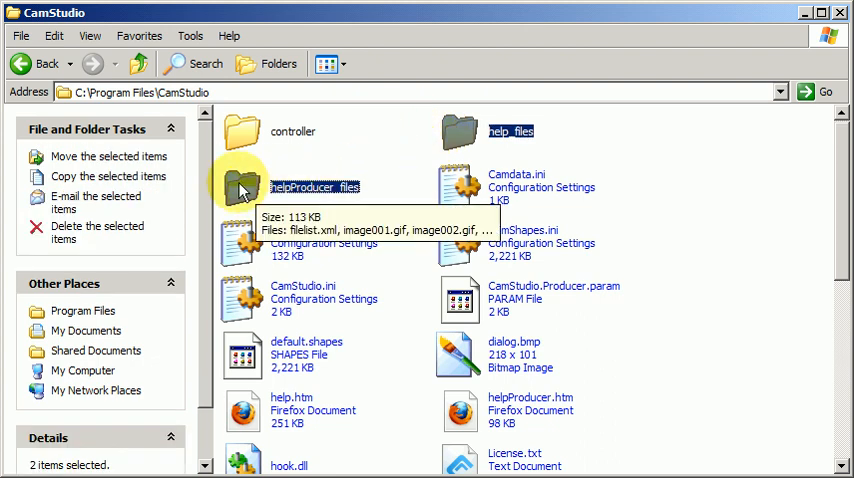
mouse_move(844, 170)
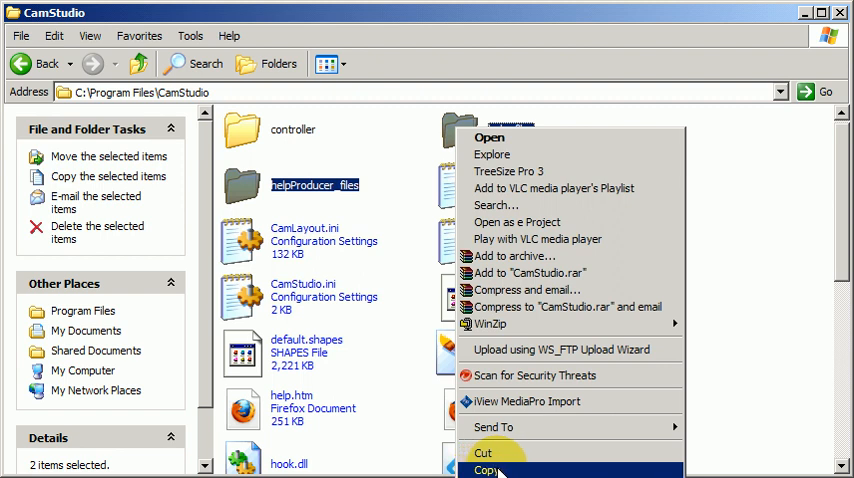
click(488, 468)
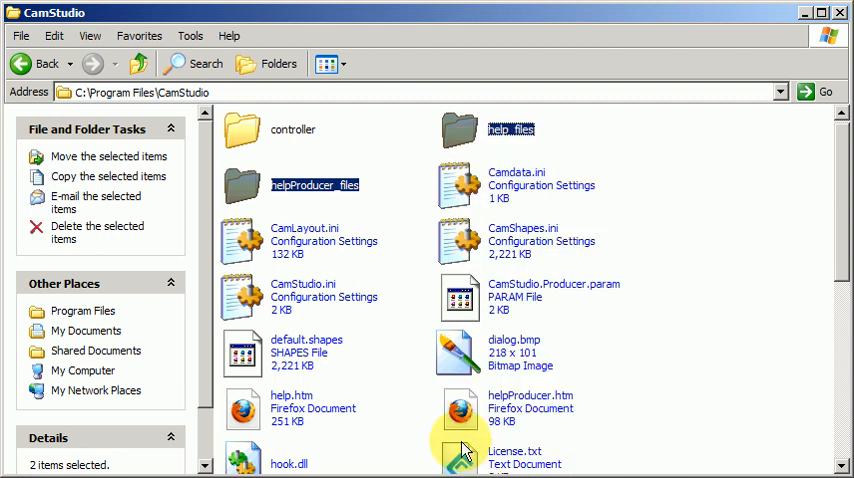
- Go back up to Program Files and scroll down to the CamStudio26 folder
click(140, 64)
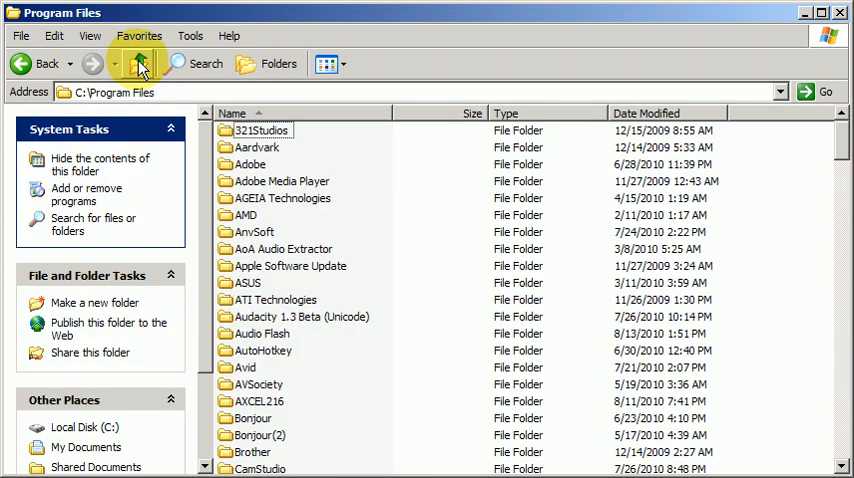
scroll(down, 3)
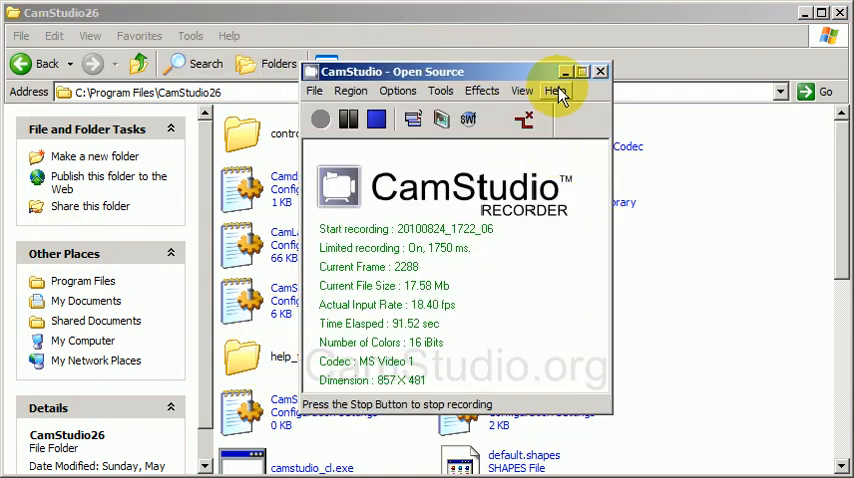
- Dismiss the CamStudio recorder window so CamStudio26 shows both pasted help folders
click(556, 92)
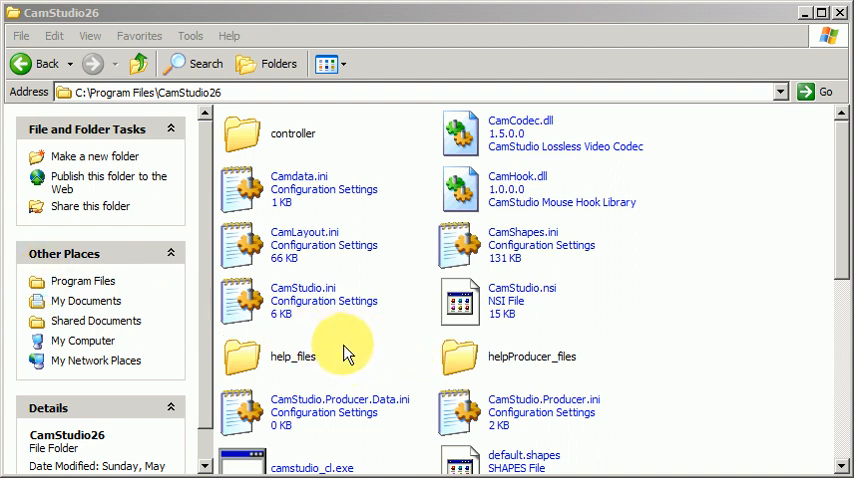
mouse_move(390, 330)
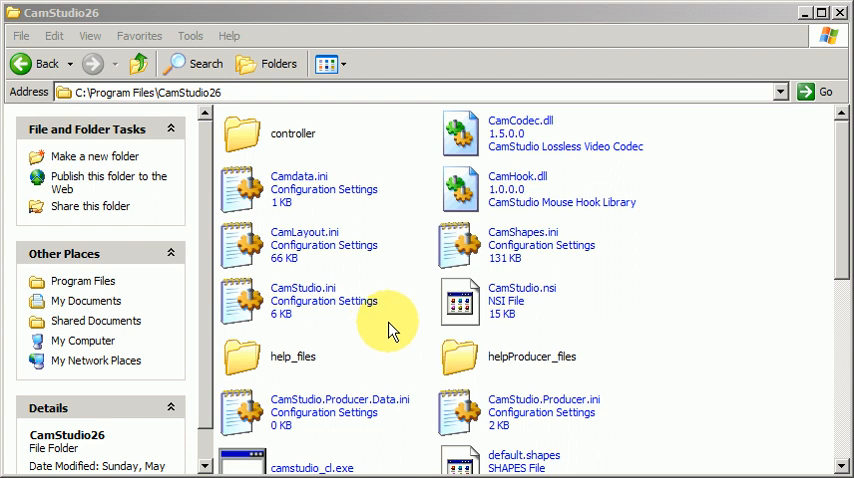
mouse_move(248, 364)
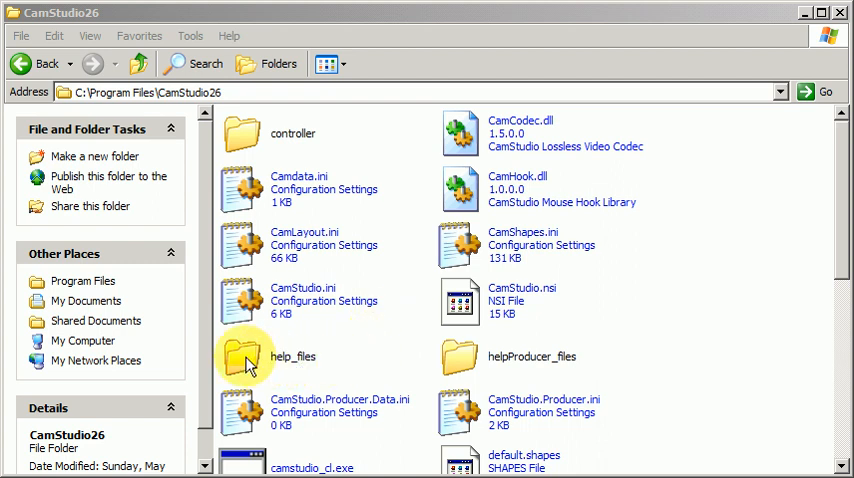
click(532, 356)
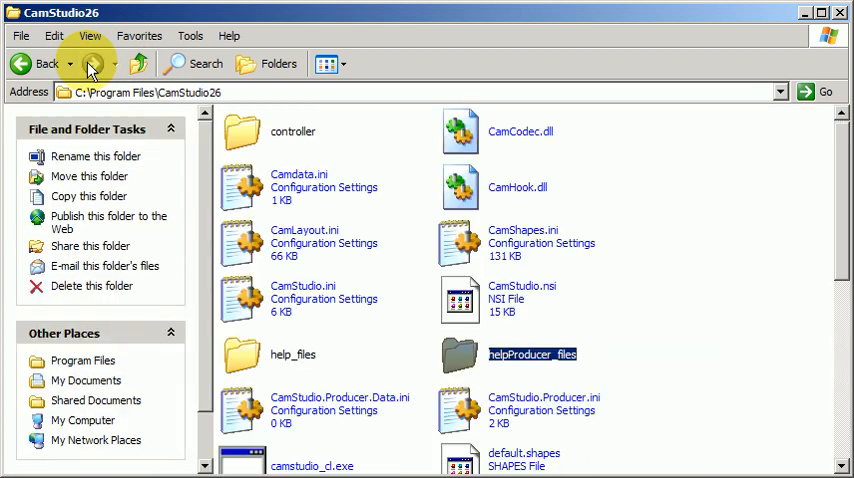
mouse_move(532, 356)
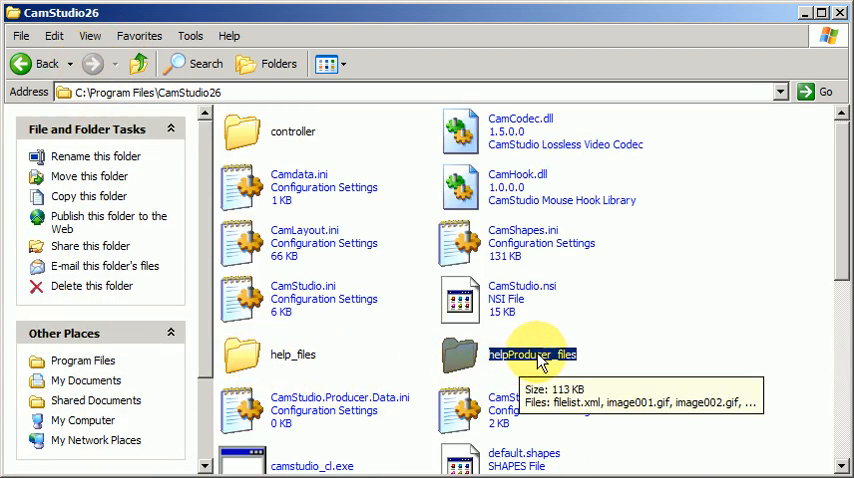